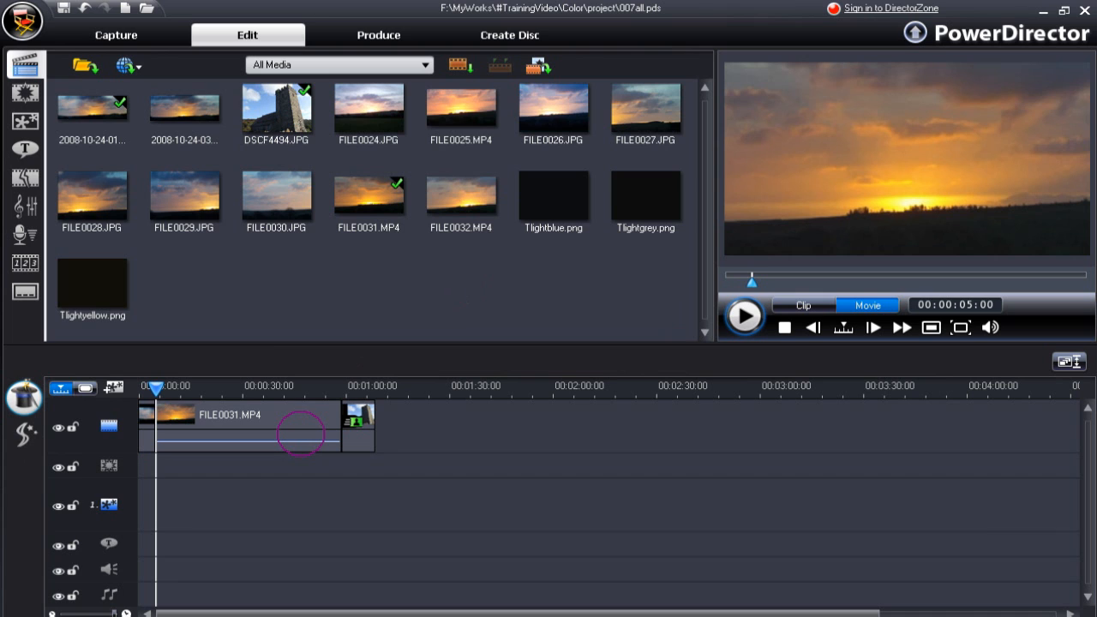
# - Select the FILE0031.MP4 clip on the timeline and bring up its Magic Clean colour correction
pyautogui.click(249, 429)
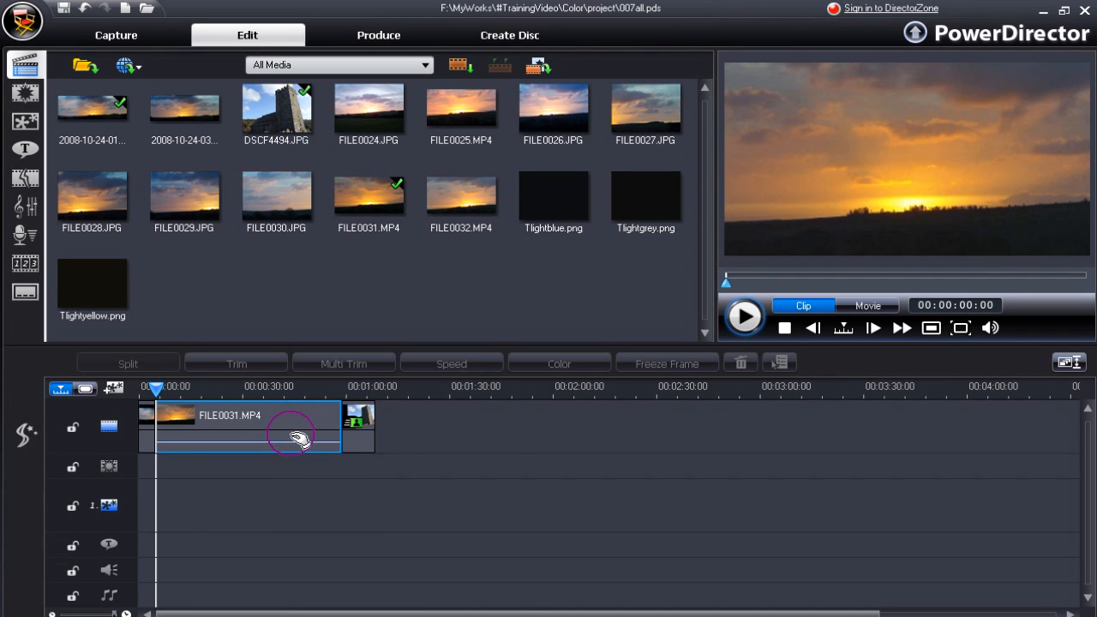
pyautogui.click(559, 364)
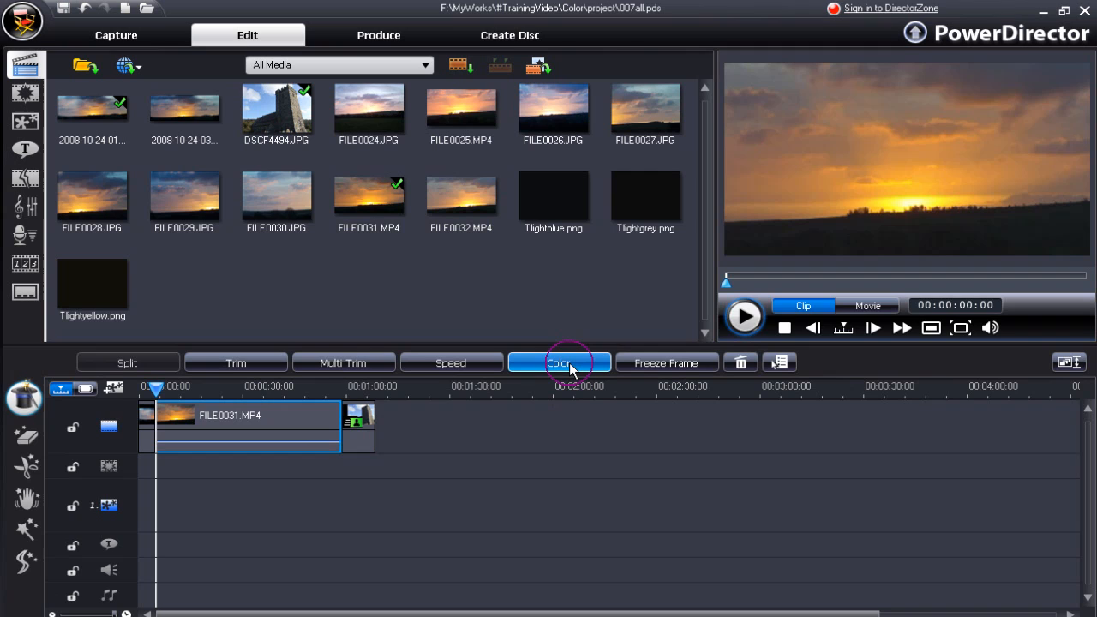
pyautogui.click(559, 362)
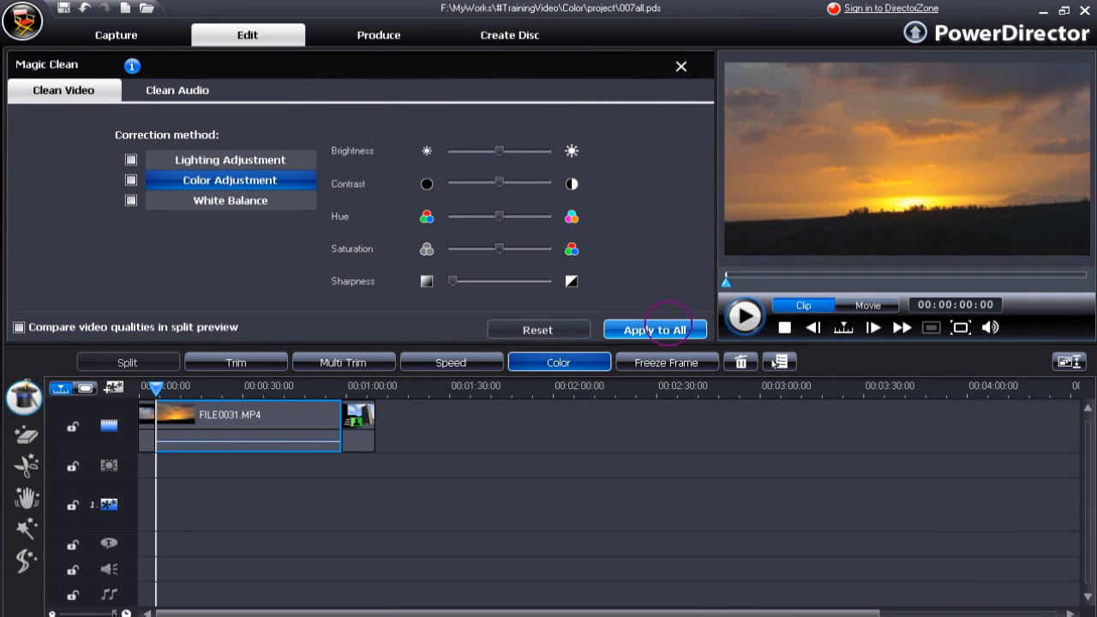
pyautogui.moveTo(499, 281); pyautogui.dragTo(548, 281)
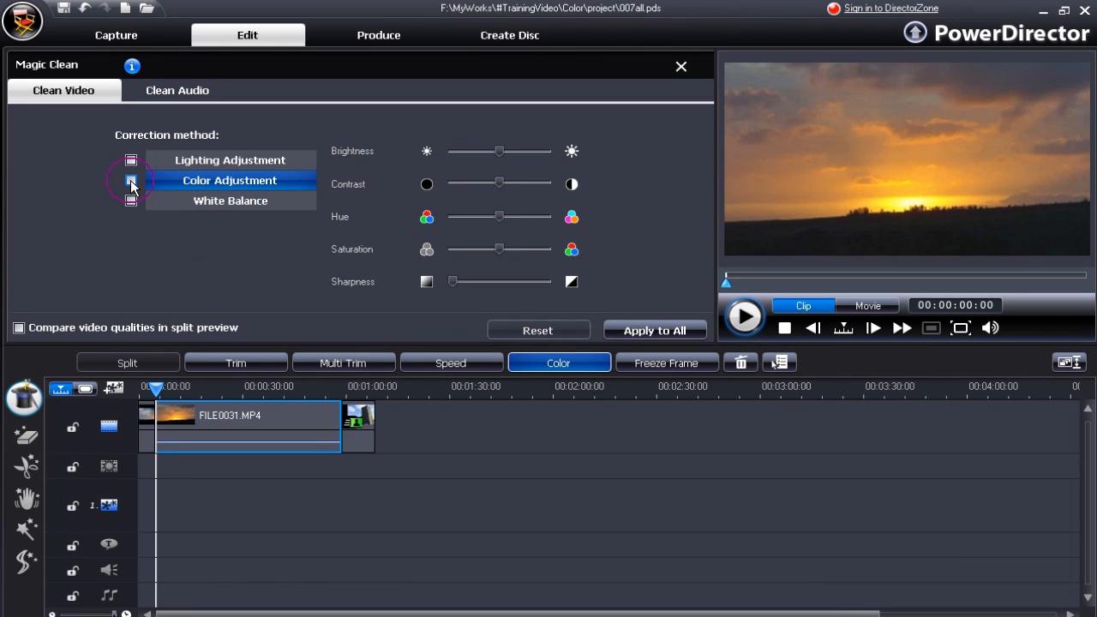
# - Enable Color Adjustment with split-preview comparison, tweak brightness and saturation, then reset them to defaults
pyautogui.click(130, 180)
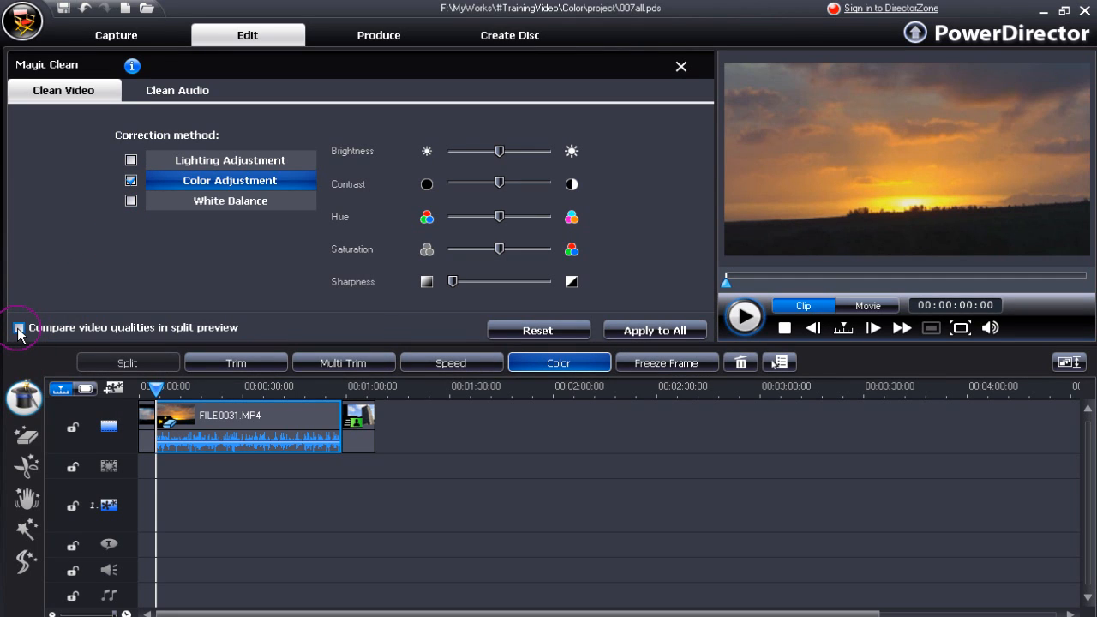
pyautogui.click(17, 327)
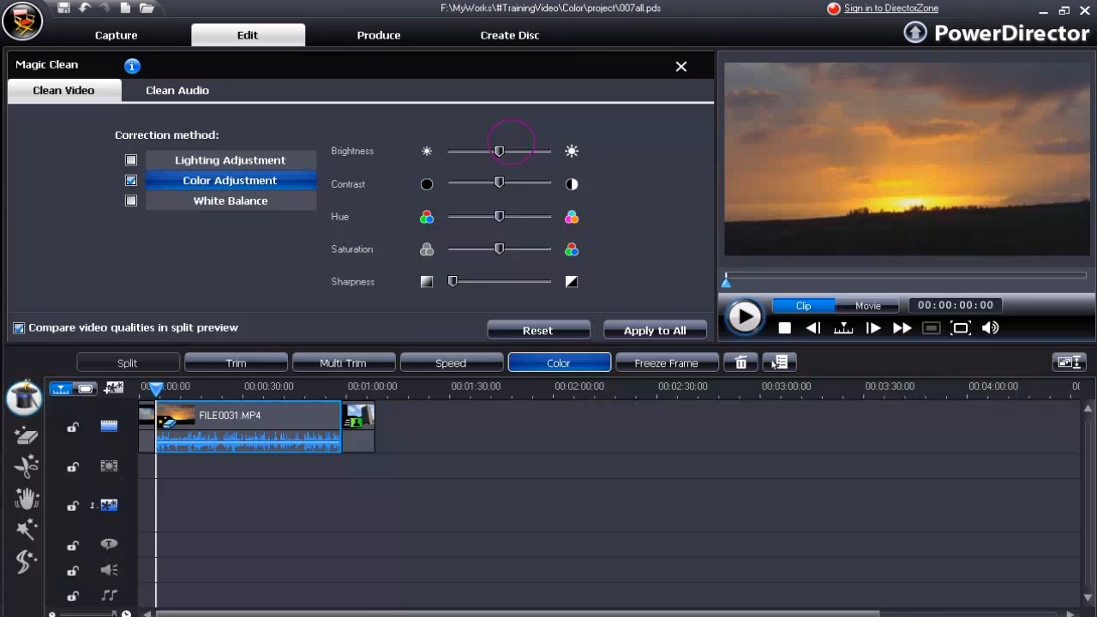
pyautogui.moveTo(501, 151); pyautogui.dragTo(488, 152)
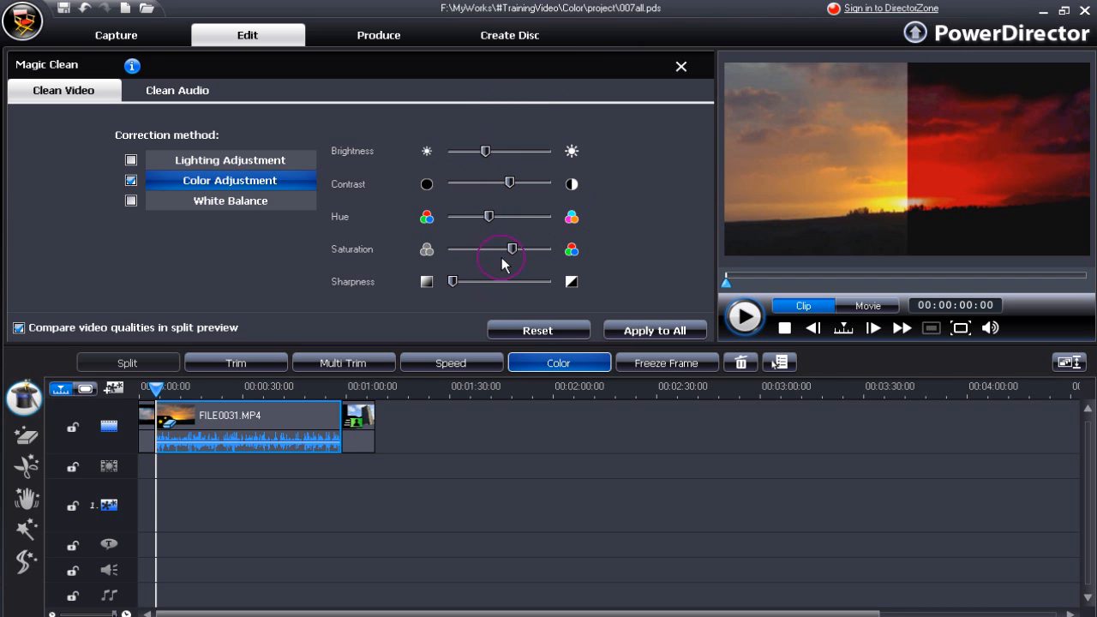
pyautogui.click(538, 329)
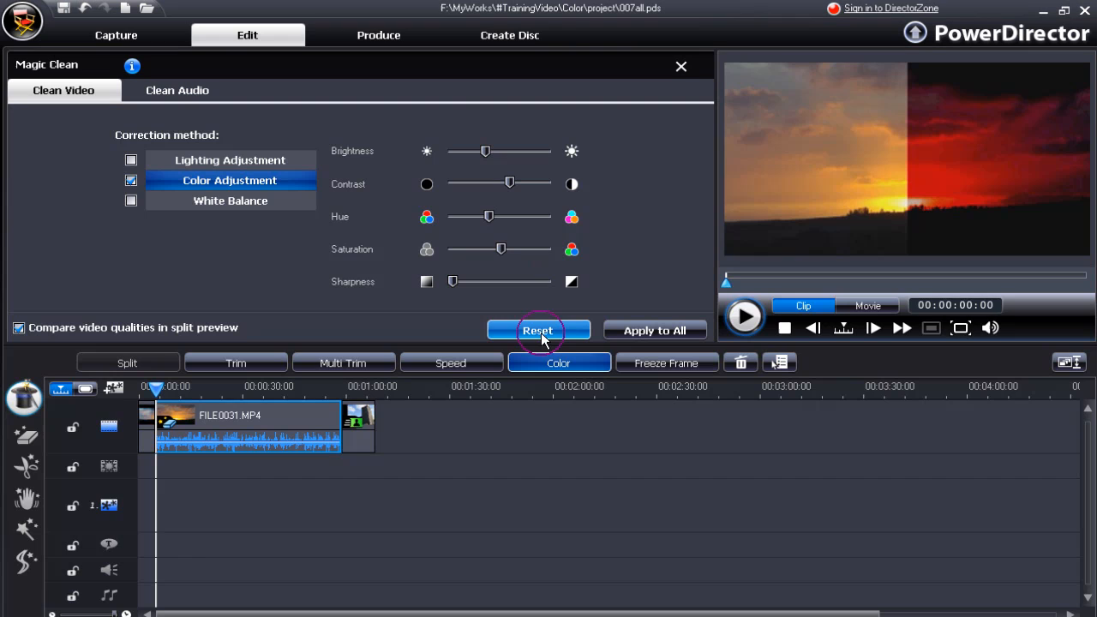
pyautogui.click(539, 329)
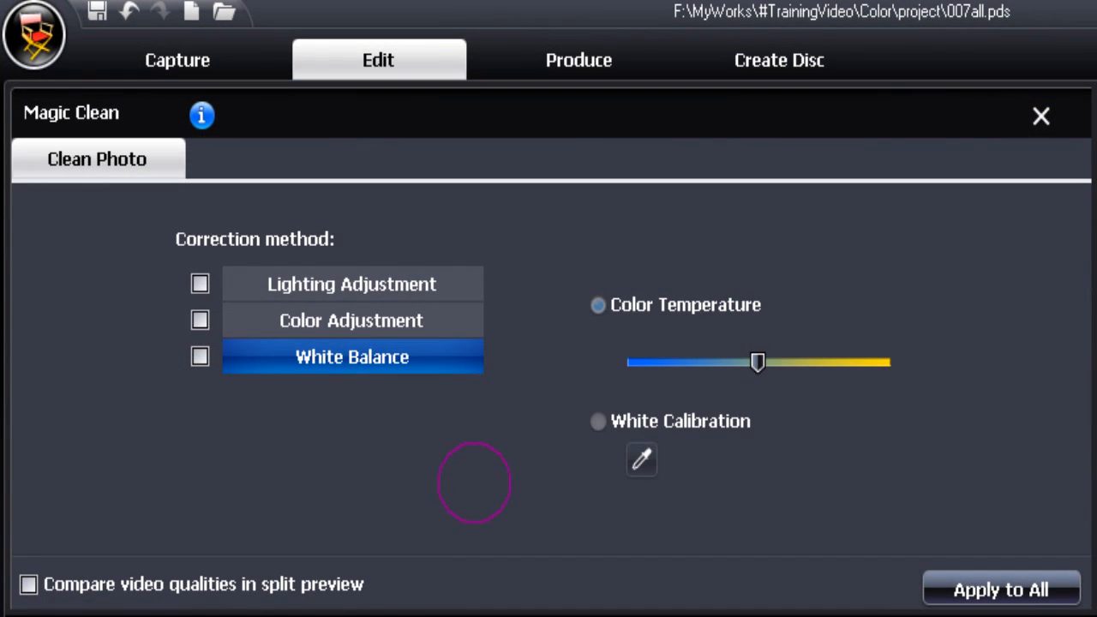
pyautogui.moveTo(363, 442)
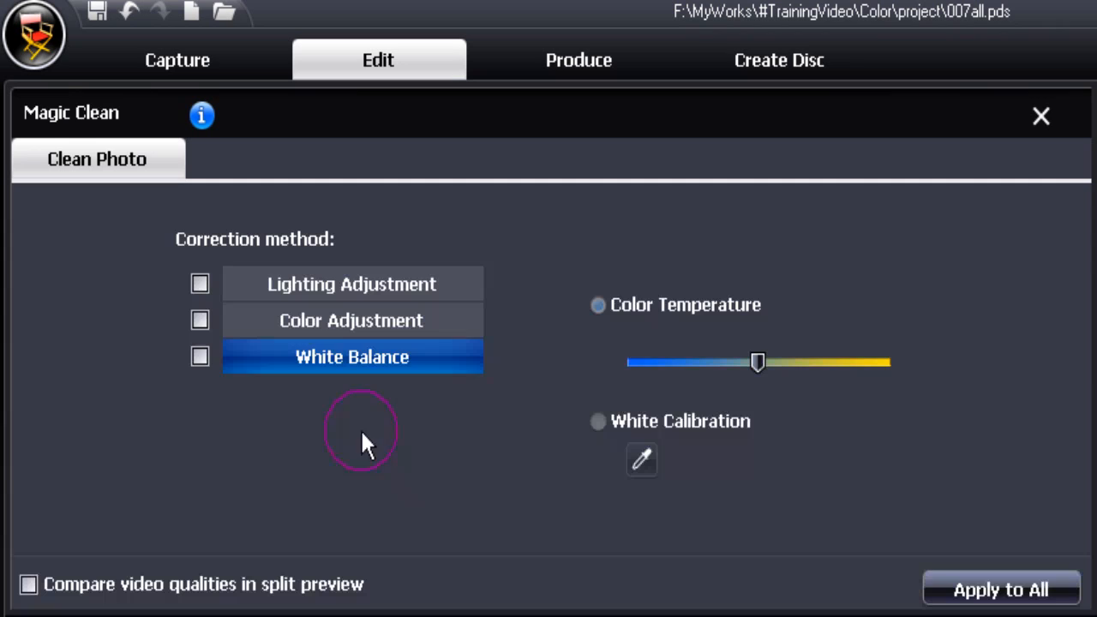
# - Enable White Balance with split preview and settle Color Temperature slightly on the cooler, blue side
pyautogui.click(199, 357)
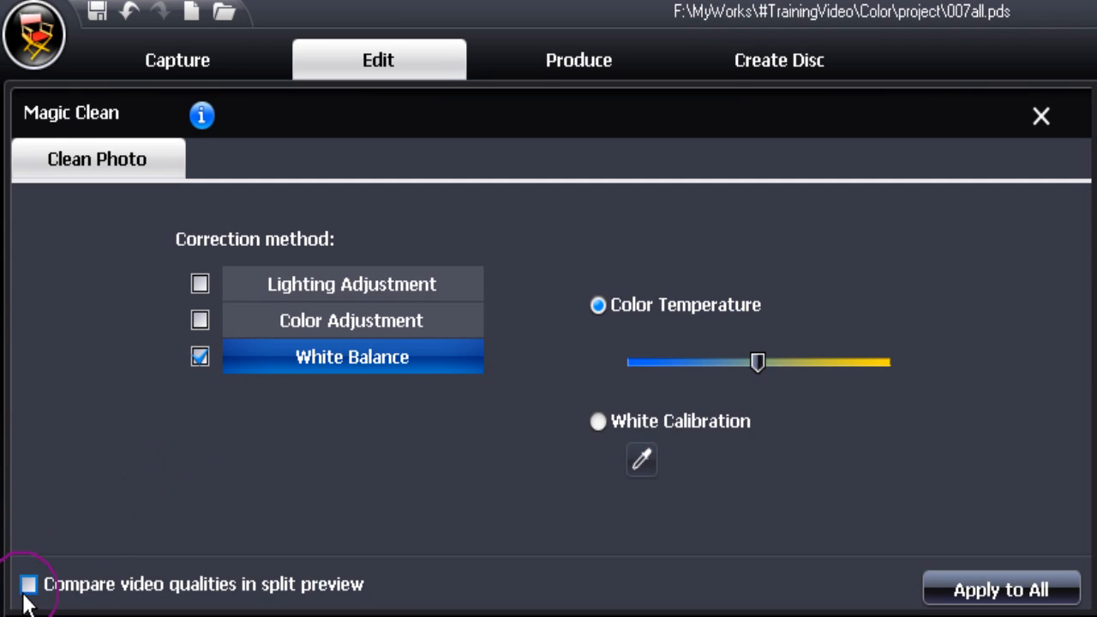
pyautogui.click(28, 583)
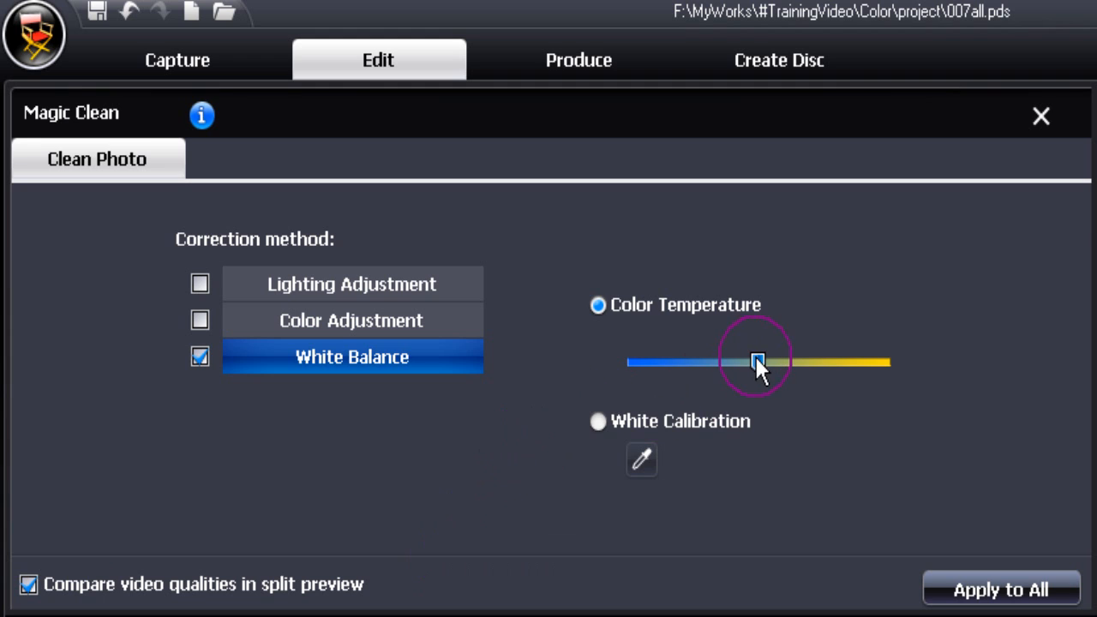
pyautogui.moveTo(754, 360); pyautogui.dragTo(795, 360)
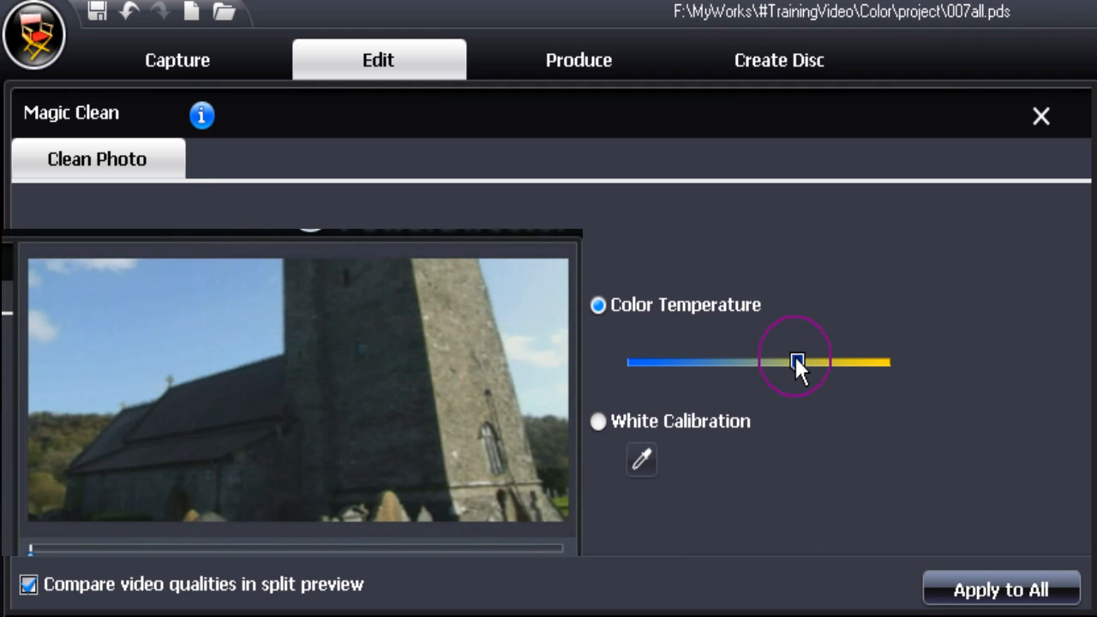
pyautogui.moveTo(795, 360); pyautogui.dragTo(809, 360)
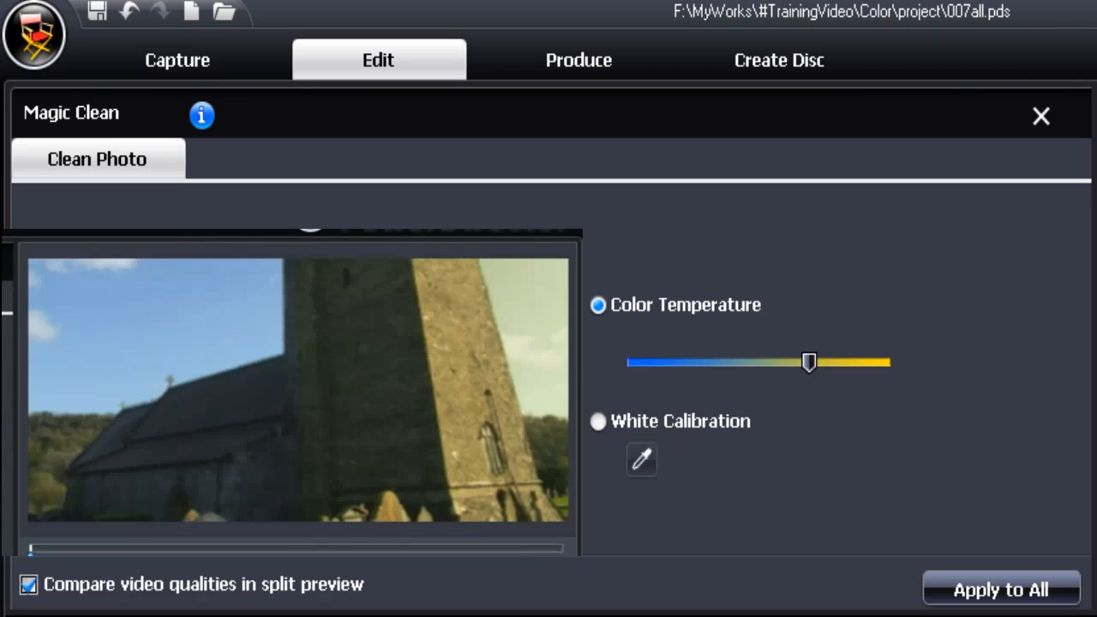
pyautogui.moveTo(809, 362); pyautogui.dragTo(809, 363)
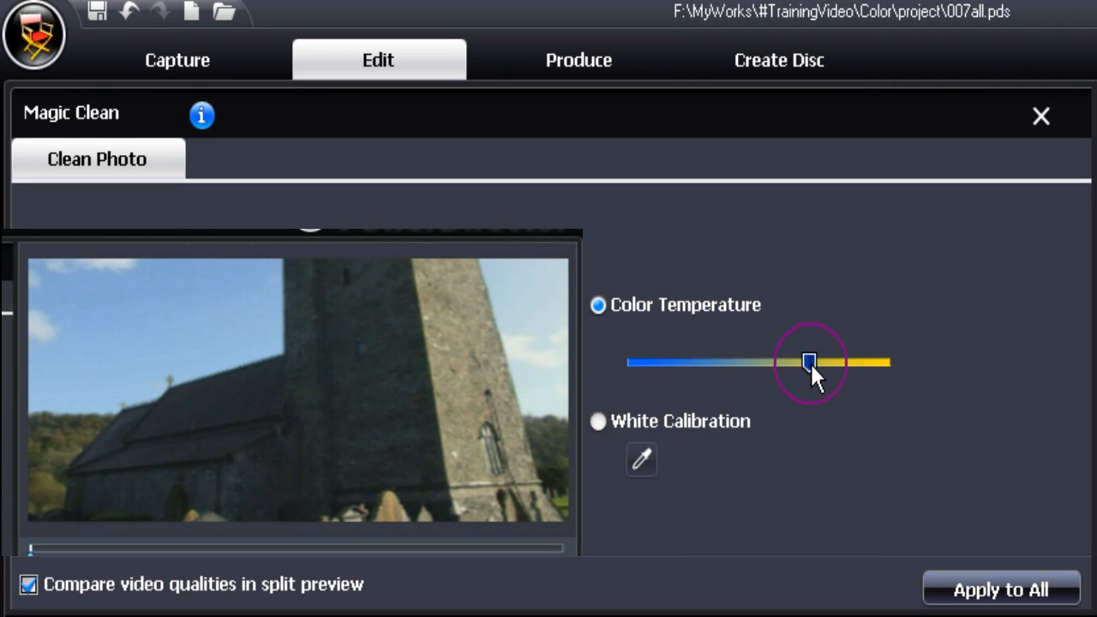
pyautogui.moveTo(809, 360); pyautogui.dragTo(707, 360)
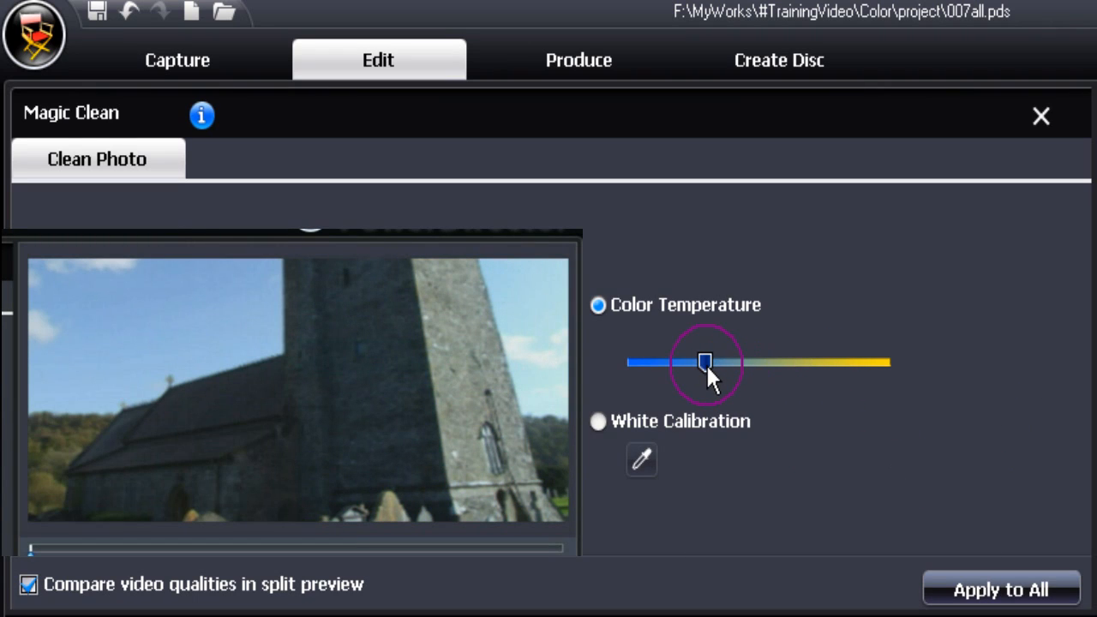
pyautogui.moveTo(702, 360); pyautogui.dragTo(689, 360)
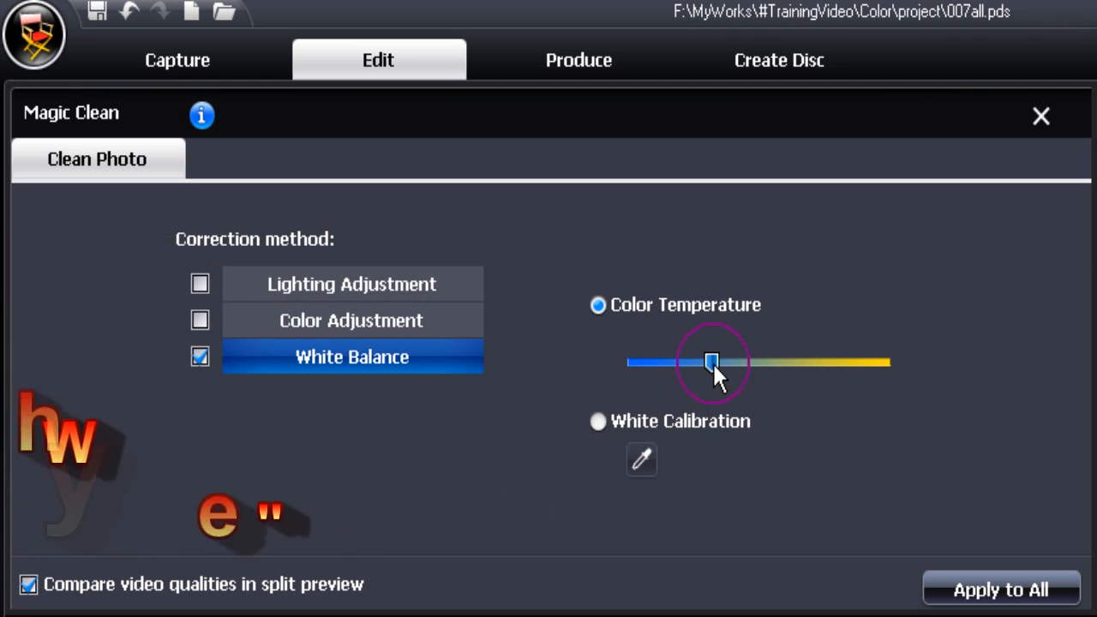
# - Switch white balance to White Calibration mode and start the eyedropper picker
pyautogui.click(597, 422)
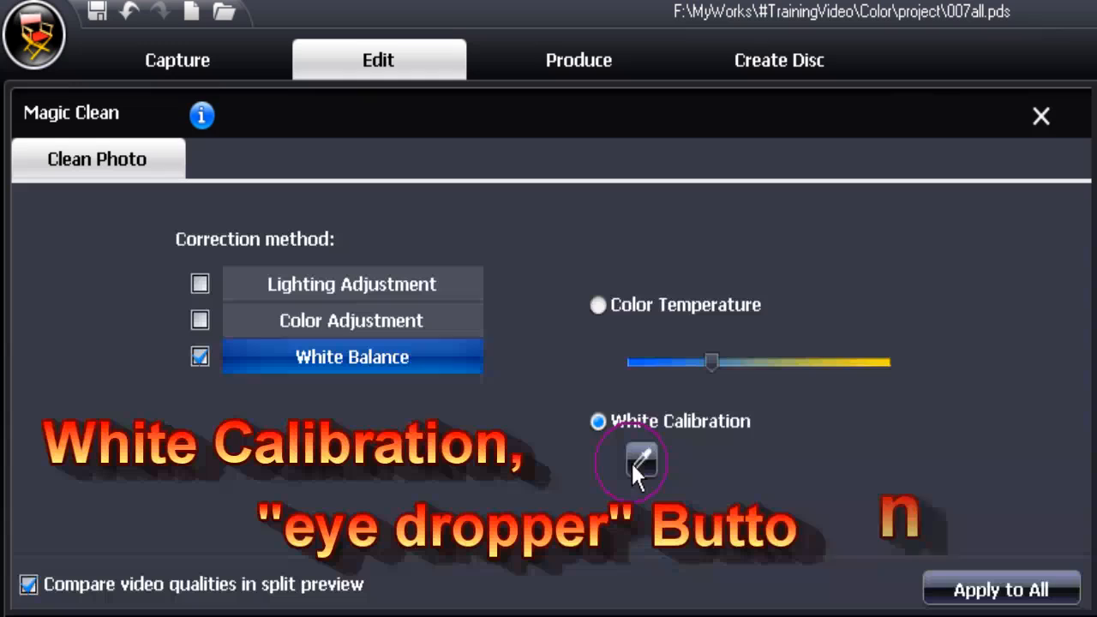
pyautogui.click(642, 456)
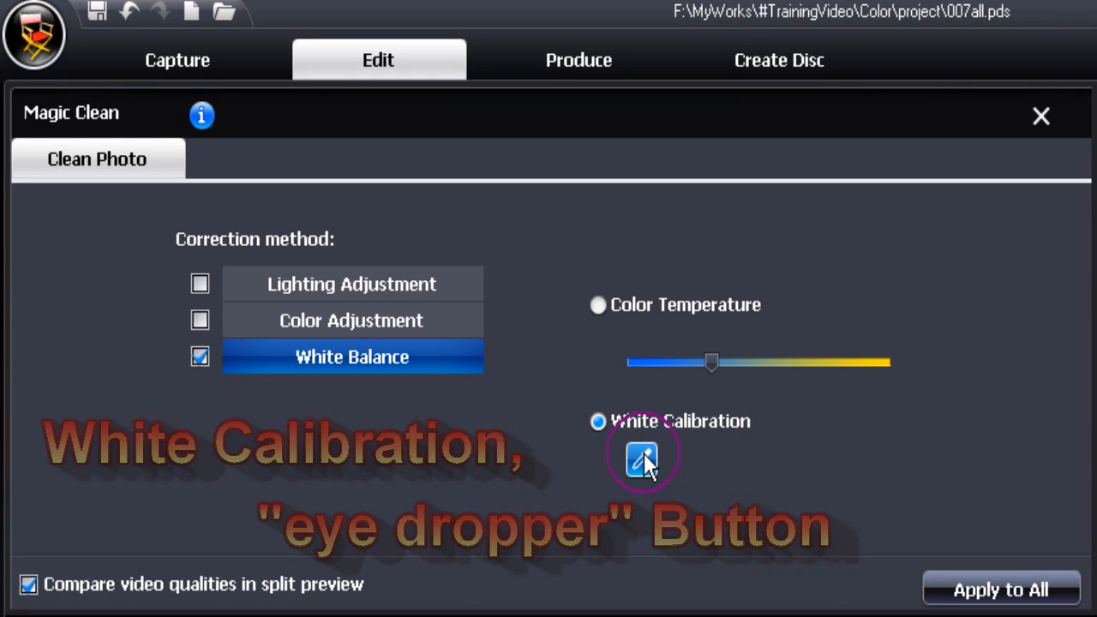
pyautogui.click(641, 453)
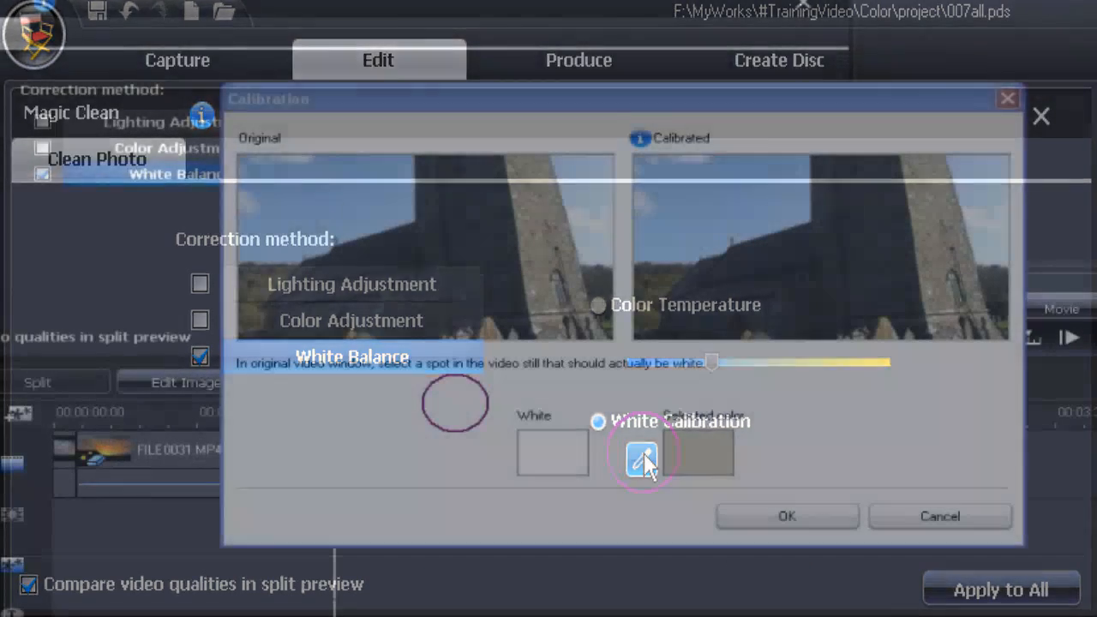
pyautogui.click(641, 453)
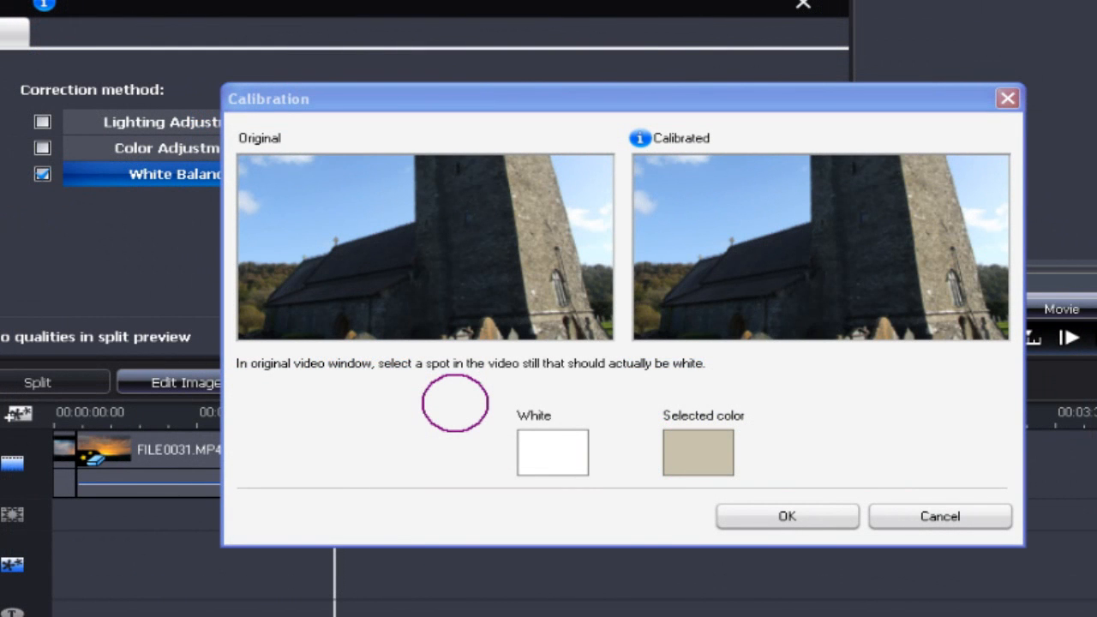
# - Sample the sky, church wall and finally the bright tower stone as white, then confirm the calibration
pyautogui.click(386, 226)
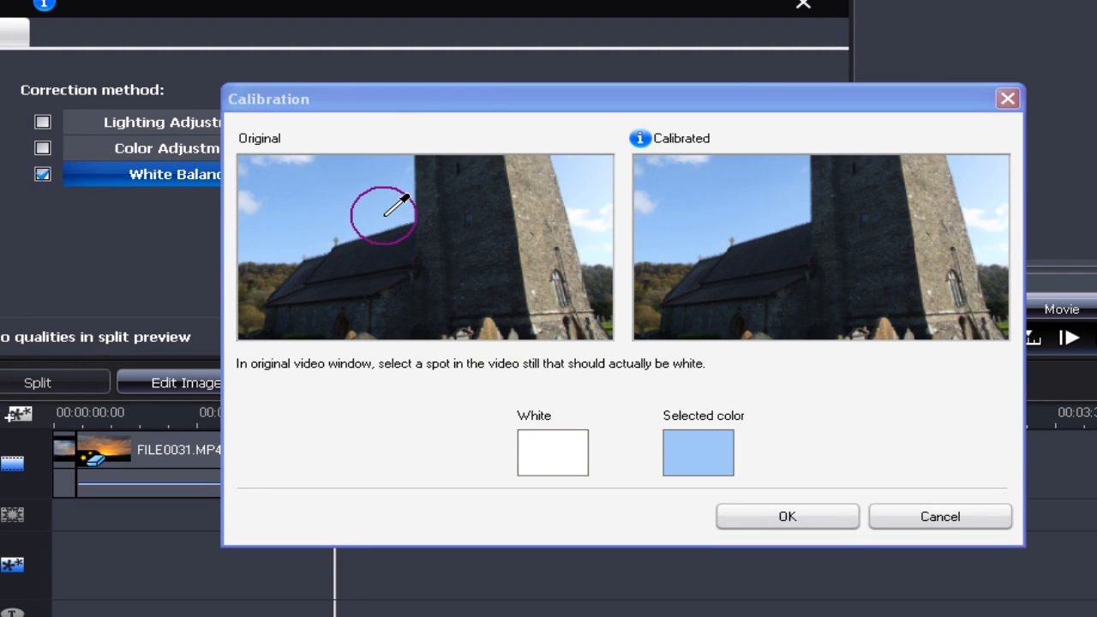
pyautogui.click(437, 232)
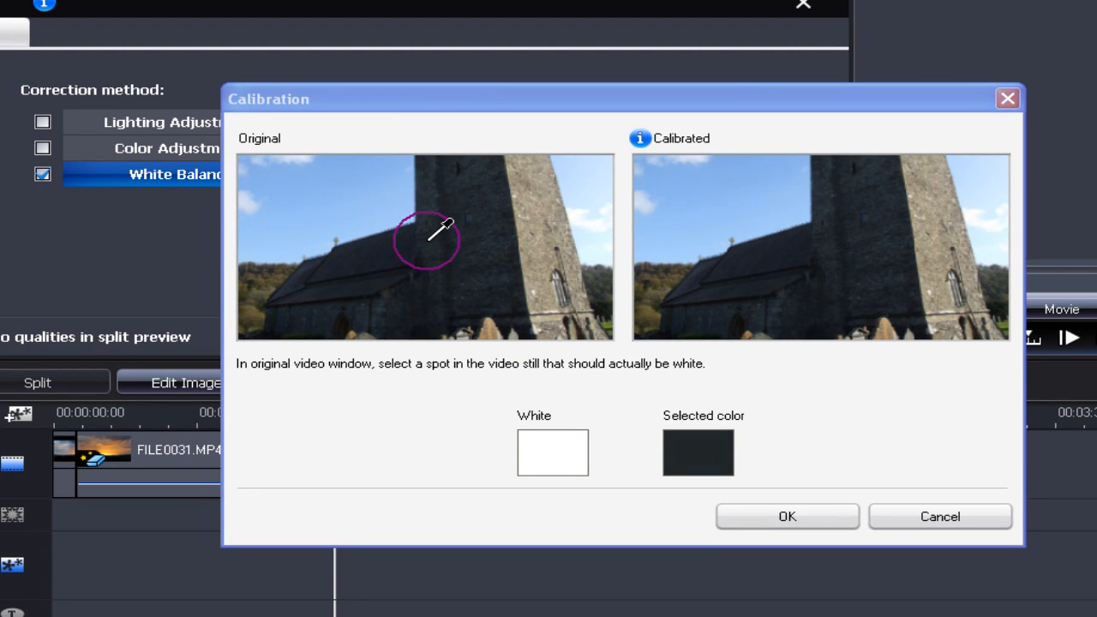
pyautogui.click(574, 222)
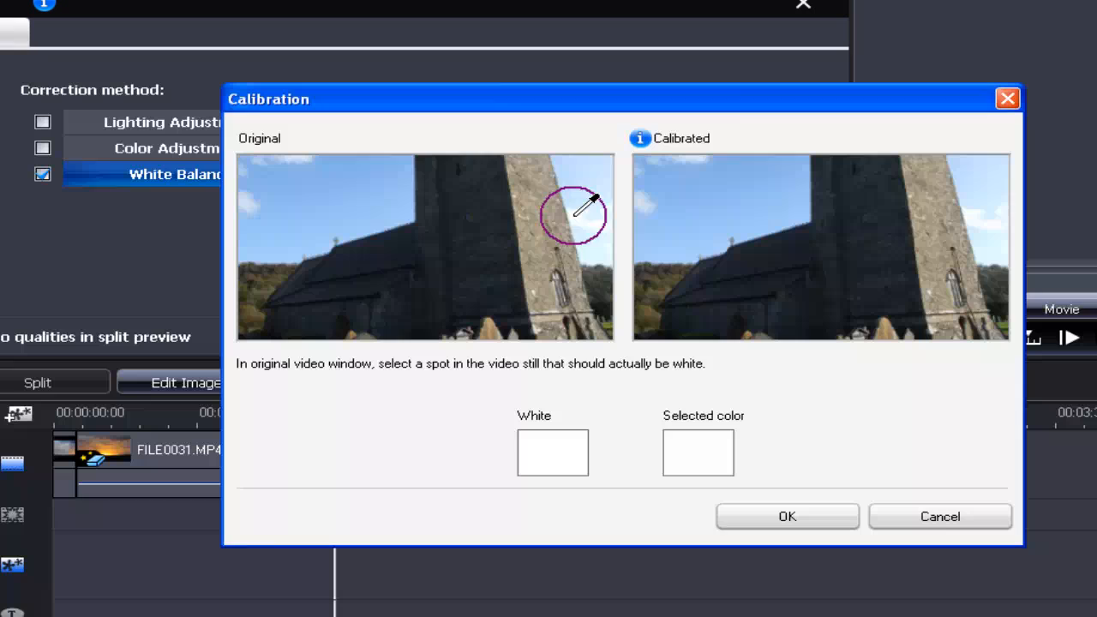
pyautogui.click(787, 516)
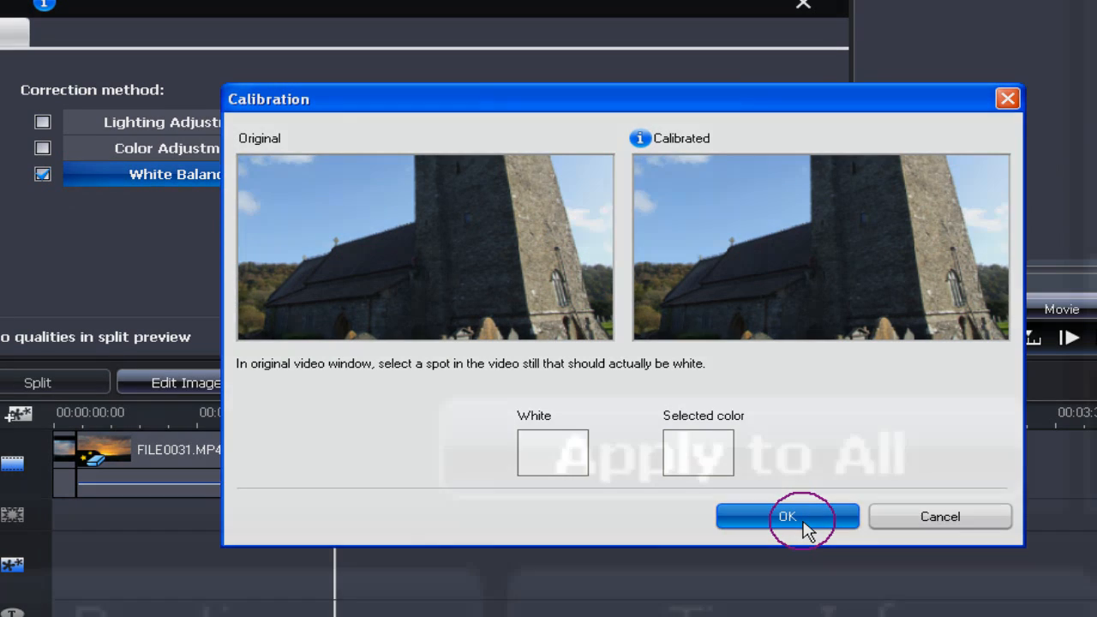
pyautogui.click(787, 516)
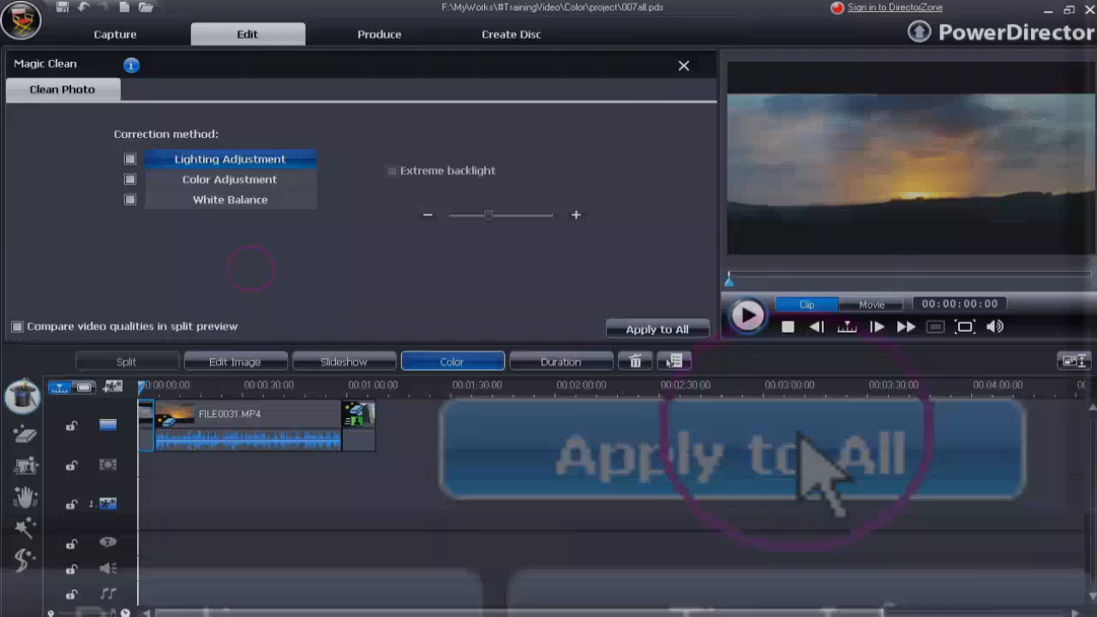
# - Enable Lighting Adjustment and raise its strength slider slightly to a moderate level
pyautogui.click(659, 330)
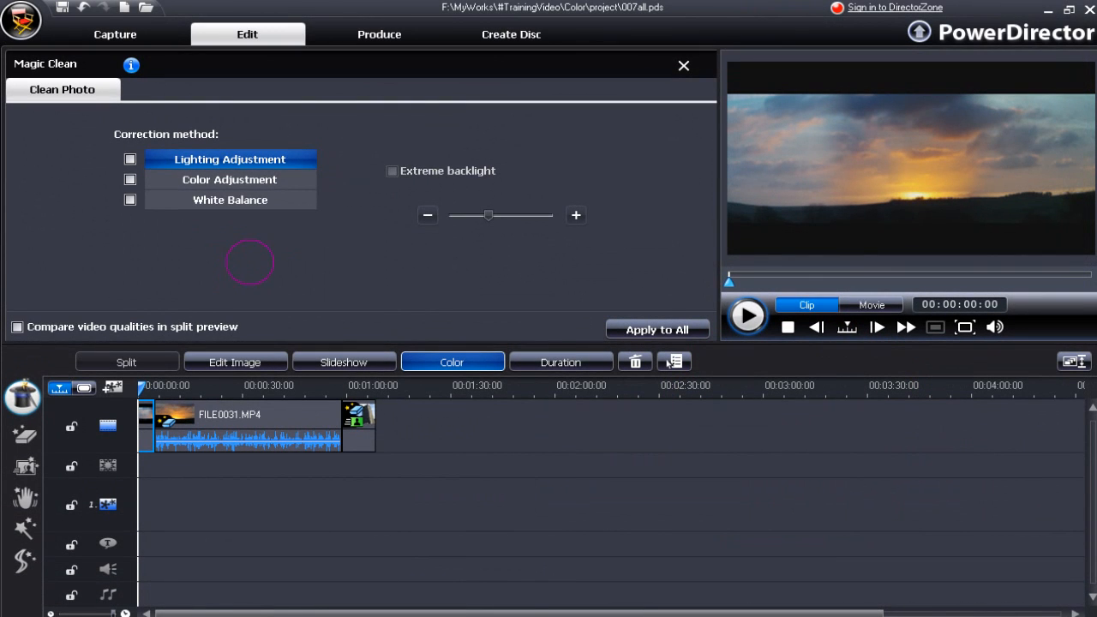
pyautogui.click(131, 160)
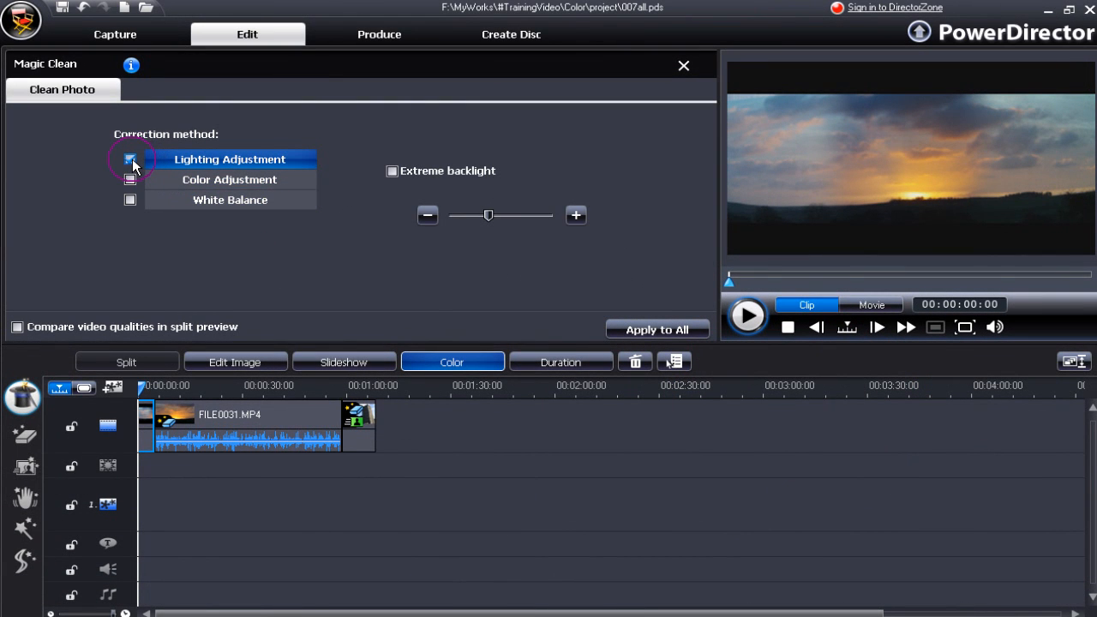
pyautogui.click(130, 159)
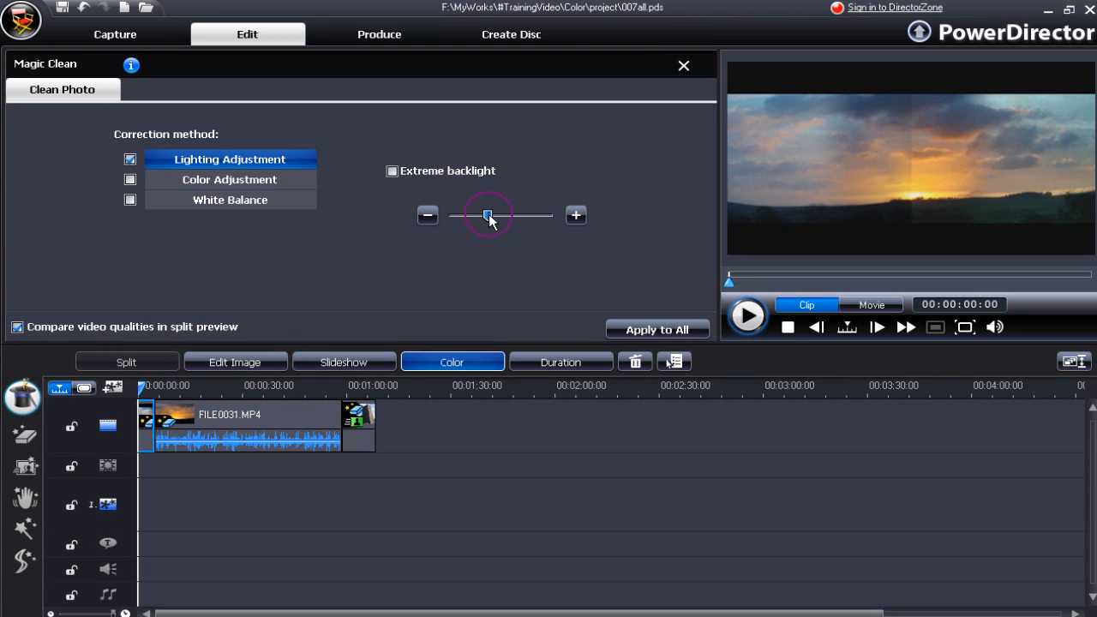
pyautogui.moveTo(489, 216); pyautogui.dragTo(505, 216)
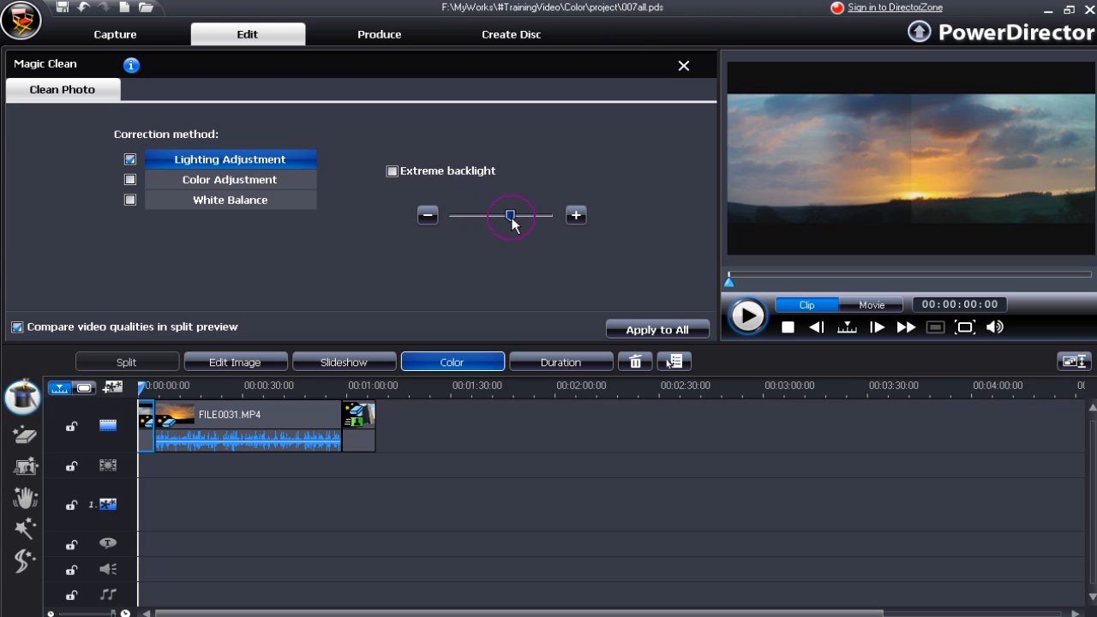
pyautogui.moveTo(511, 216); pyautogui.dragTo(500, 216)
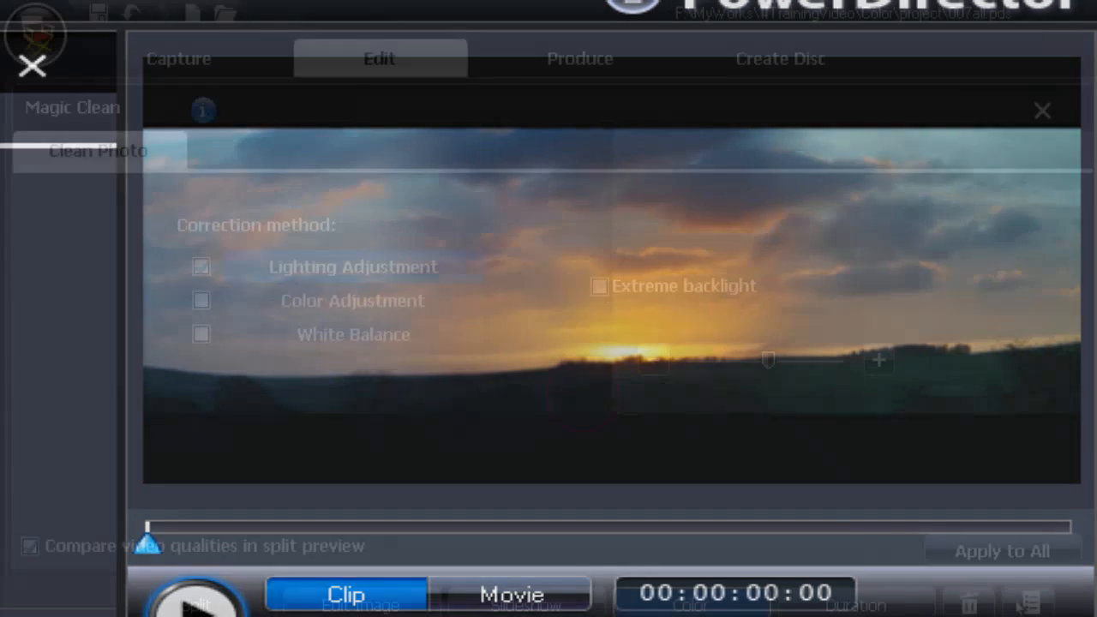
# - Enable Extreme backlight compensation and settle its slider at a low level
pyautogui.click(202, 268)
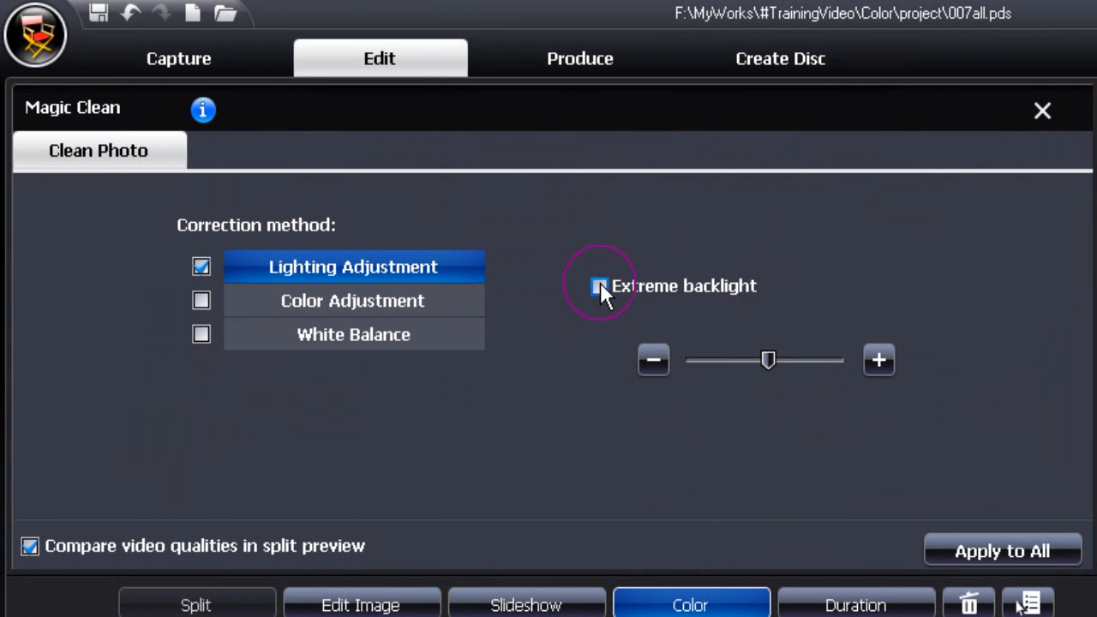
pyautogui.click(600, 287)
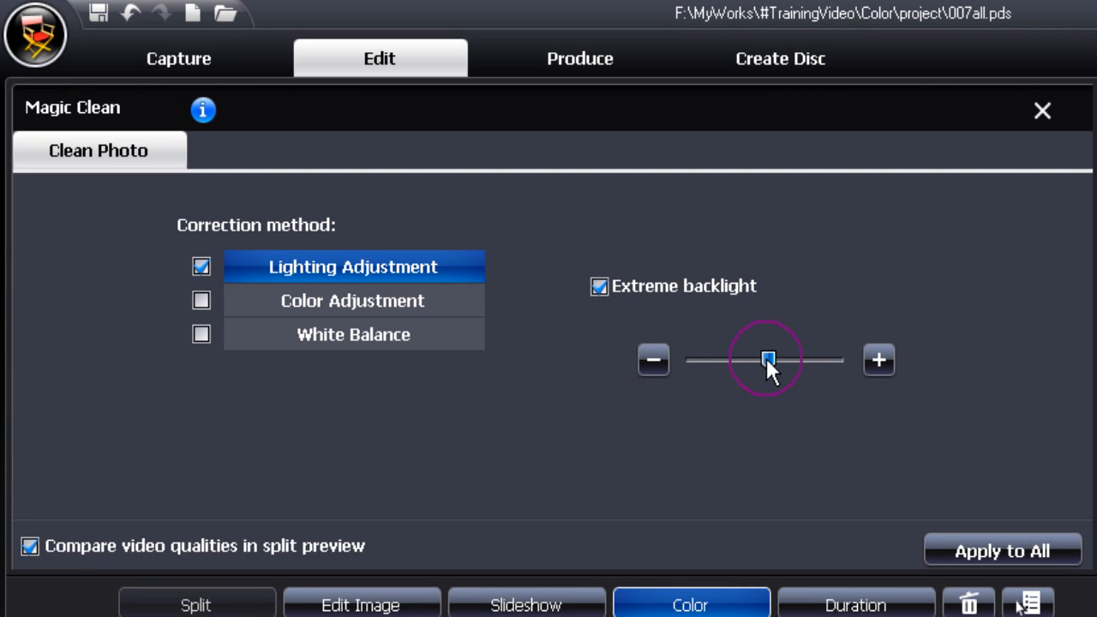
pyautogui.moveTo(769, 360); pyautogui.dragTo(837, 360)
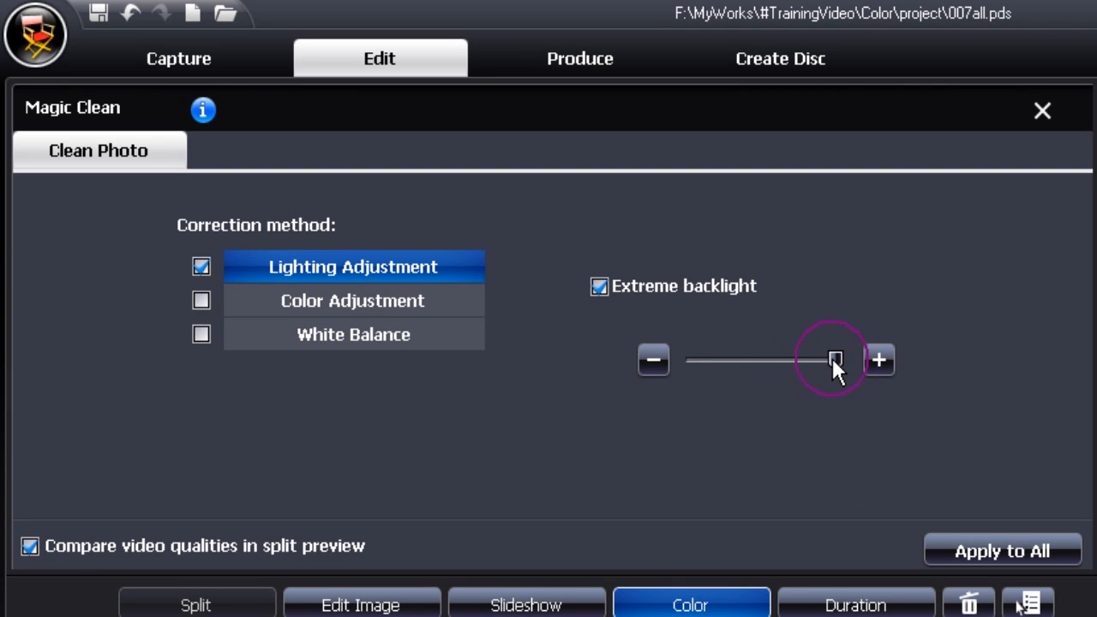
pyautogui.moveTo(837, 360); pyautogui.dragTo(710, 360)
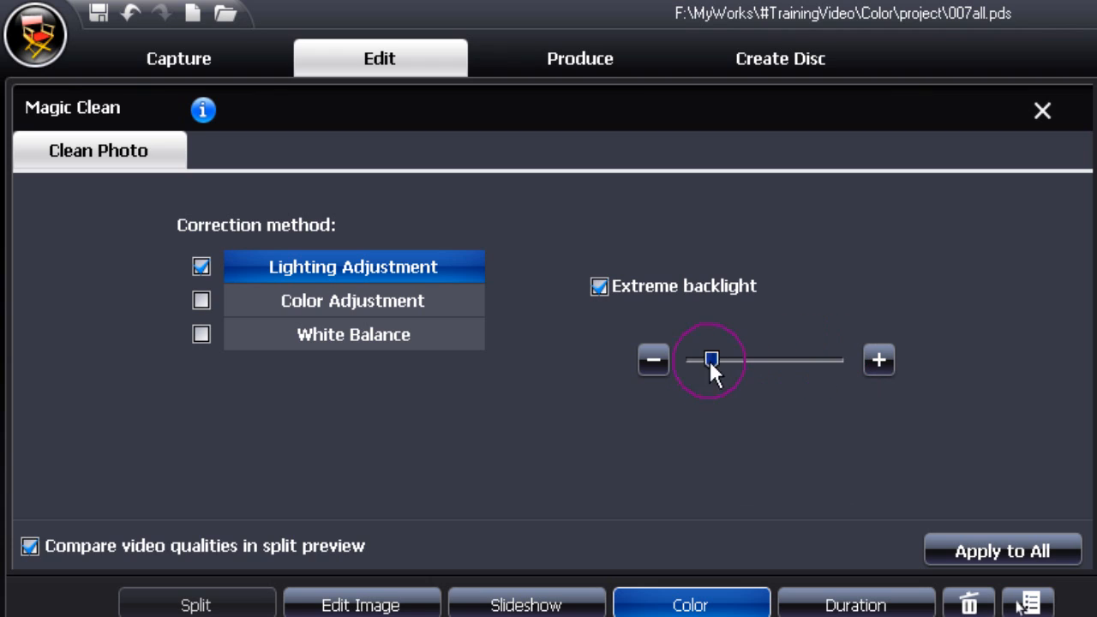
pyautogui.moveTo(711, 360); pyautogui.dragTo(693, 360)
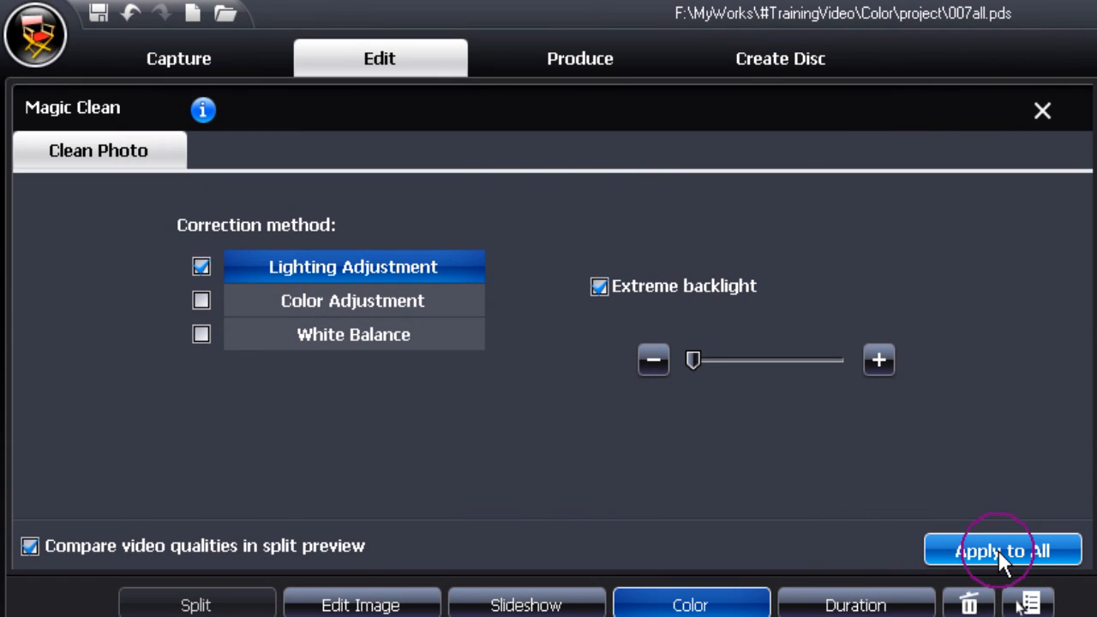
# - Apply all Magic Clean corrections to the entire clip and return to the timeline
pyautogui.click(1003, 550)
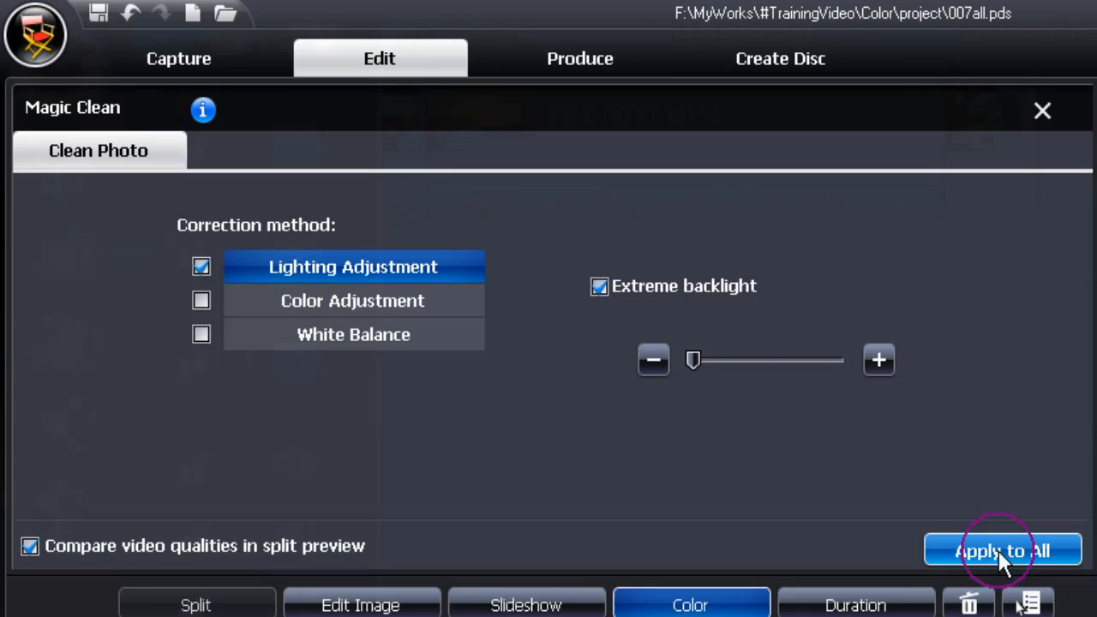
pyautogui.click(1003, 550)
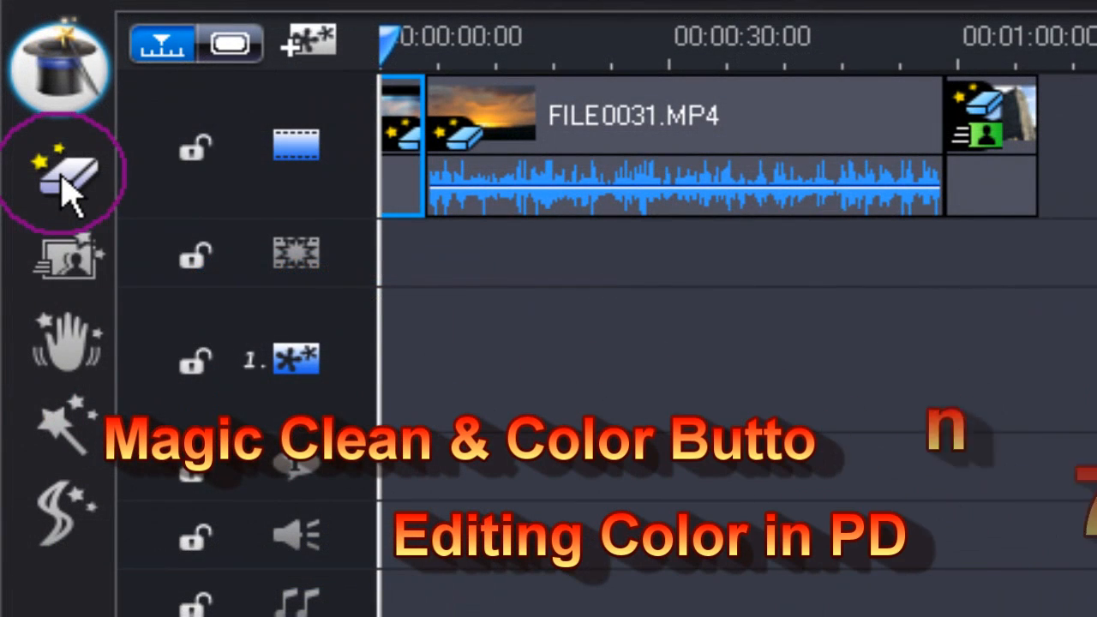